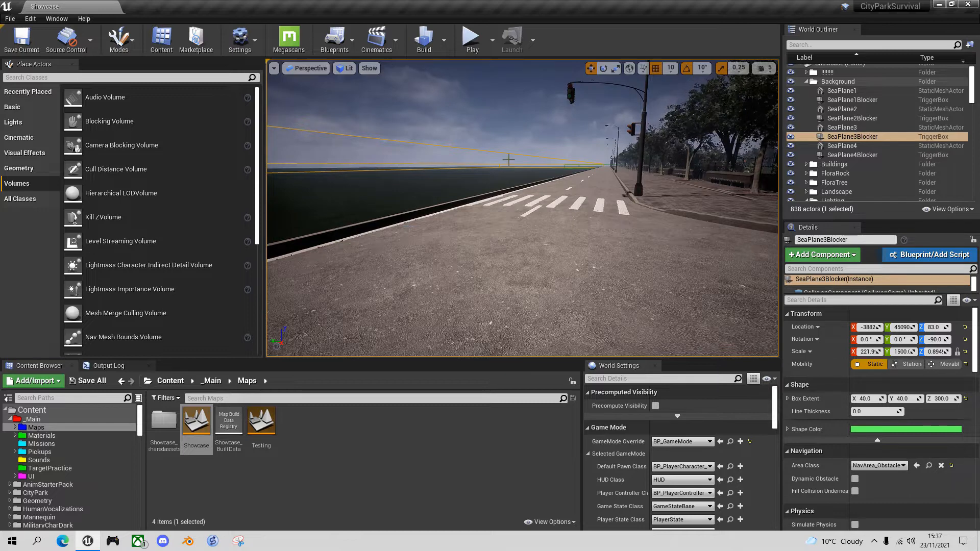
{"action": "mouse_move", "coordinate": [109, 122]}
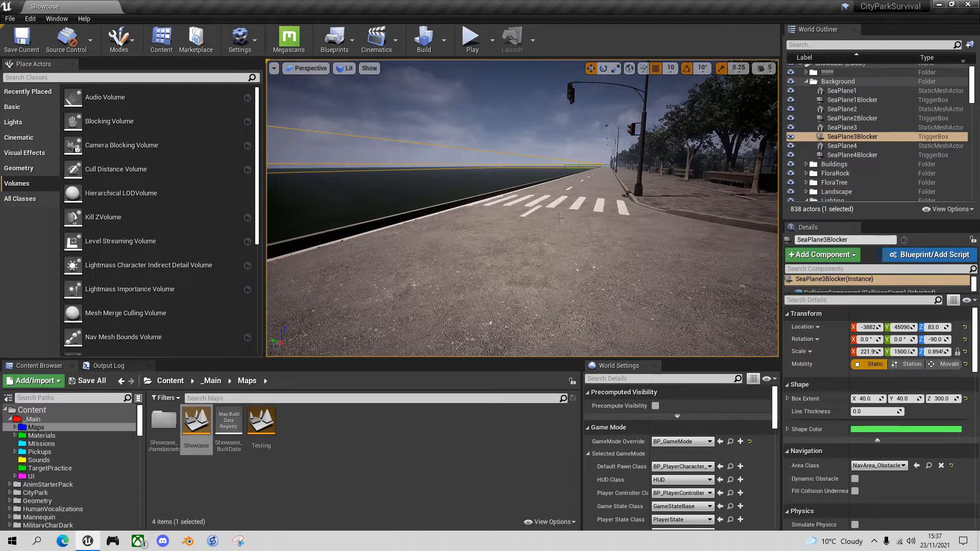
Reveal SeaPlane3Blocker's Collision section with the InvisibleWall preset and its response channels
{"action": "left_click", "coordinate": [471, 37]}
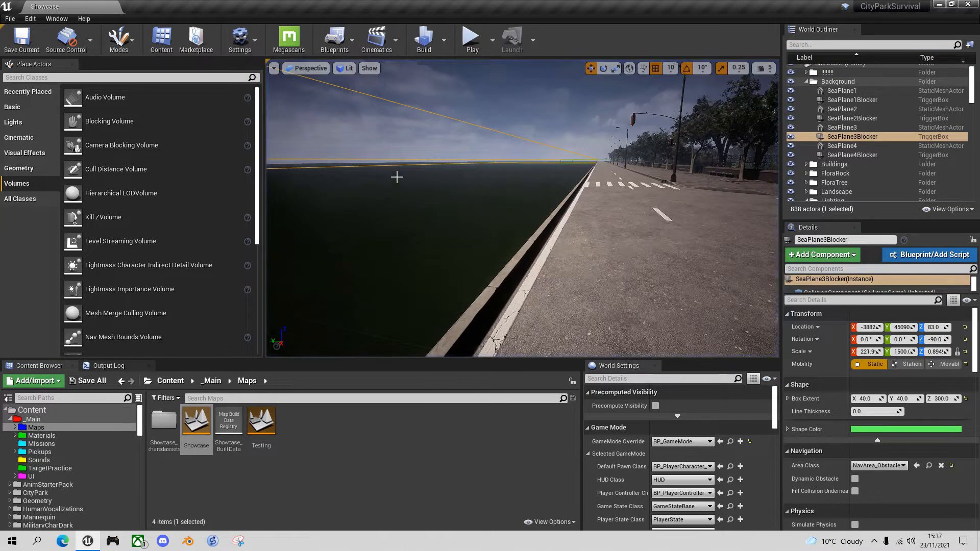
{"action": "mouse_move", "coordinate": [852, 136]}
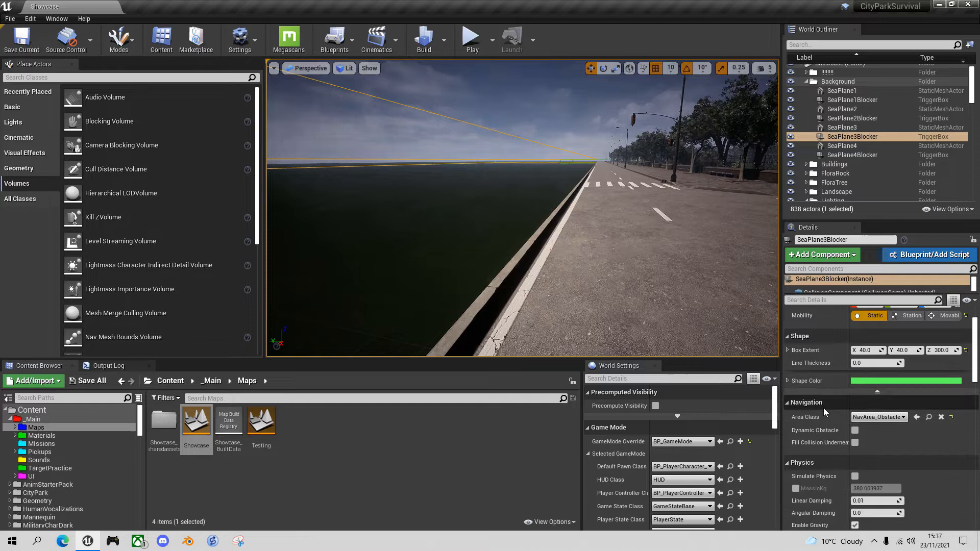
{"action": "scroll", "scroll_direction": "down", "scroll_amount": 3}
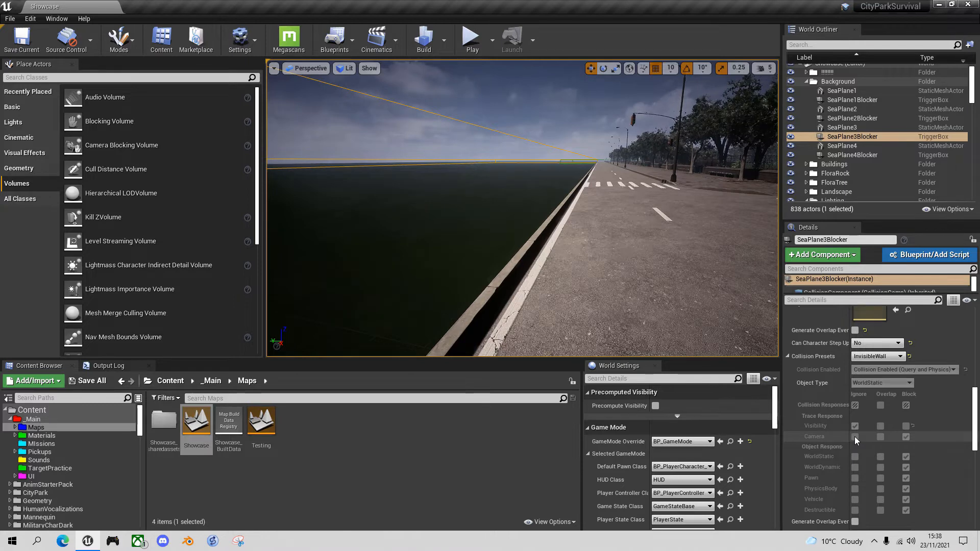
Set Camera response to Ignore (preset becomes Custom) and start a play session to test it
{"action": "left_click", "coordinate": [898, 356]}
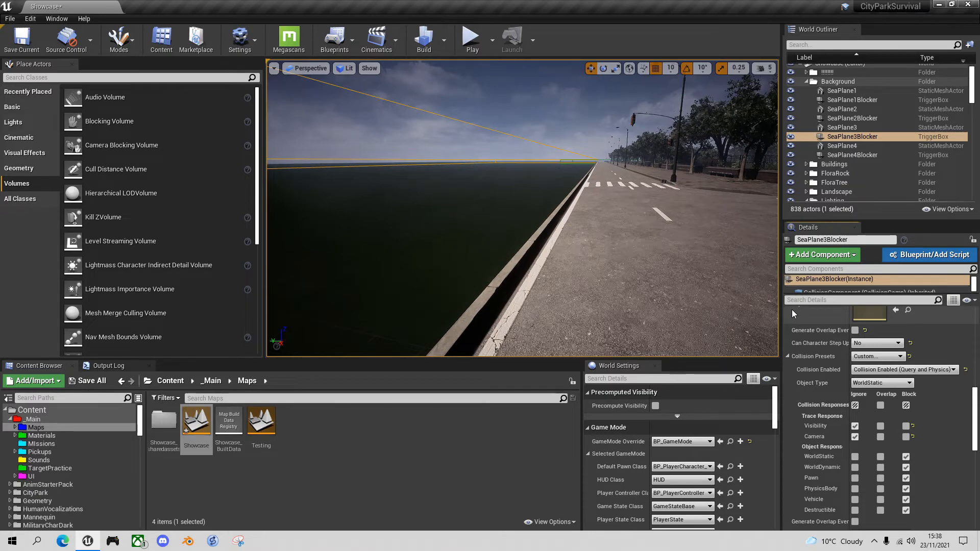
{"action": "left_click", "coordinate": [469, 39]}
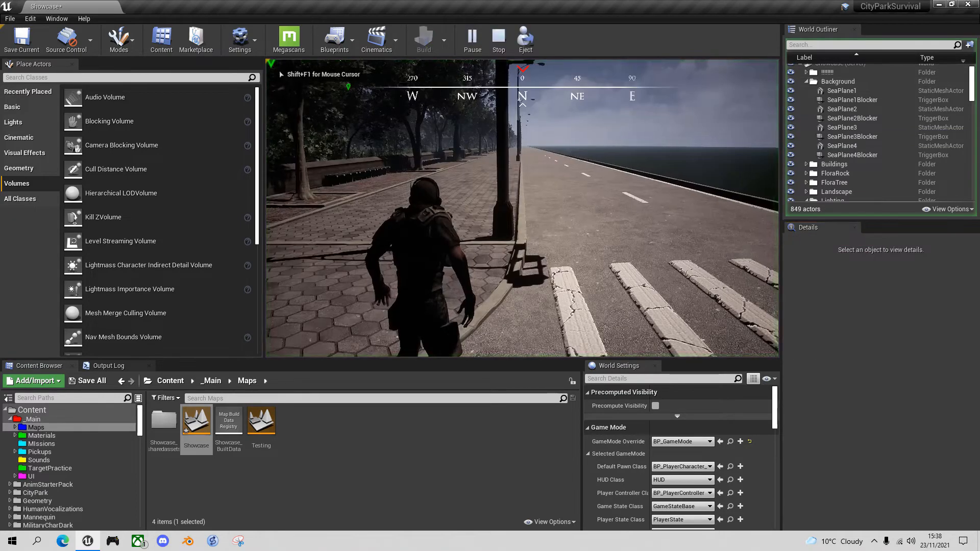